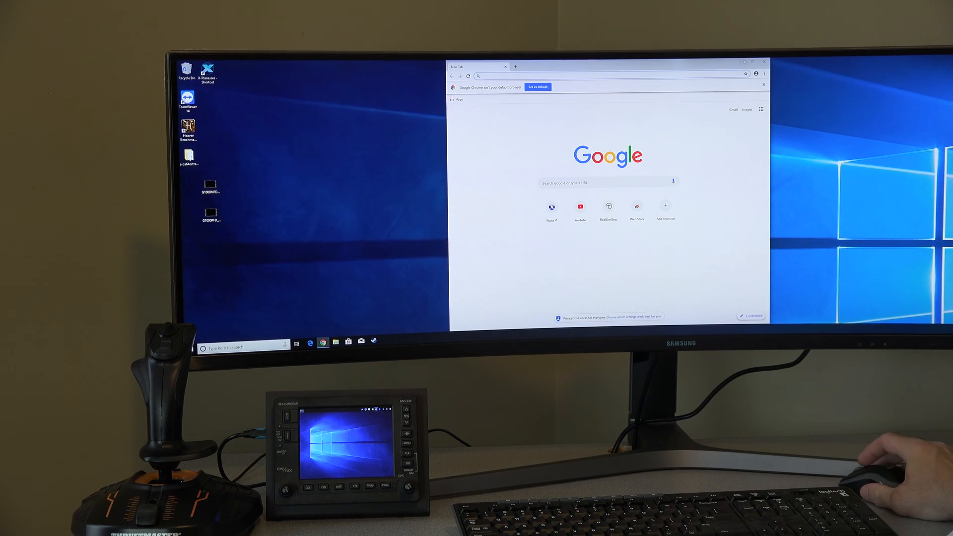
Step: Close the Chrome window so only the Windows desktop remains
click(763, 62)
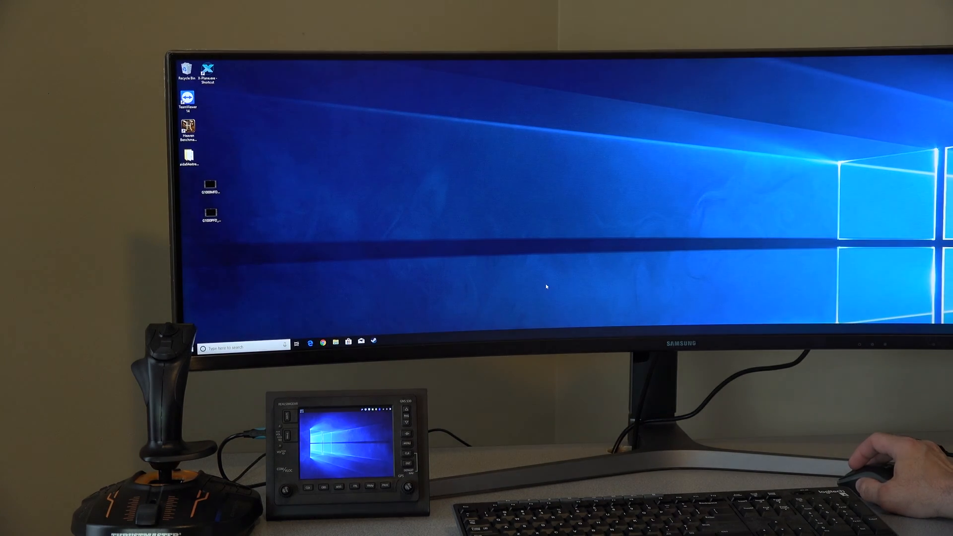
mouse_move(369, 151)
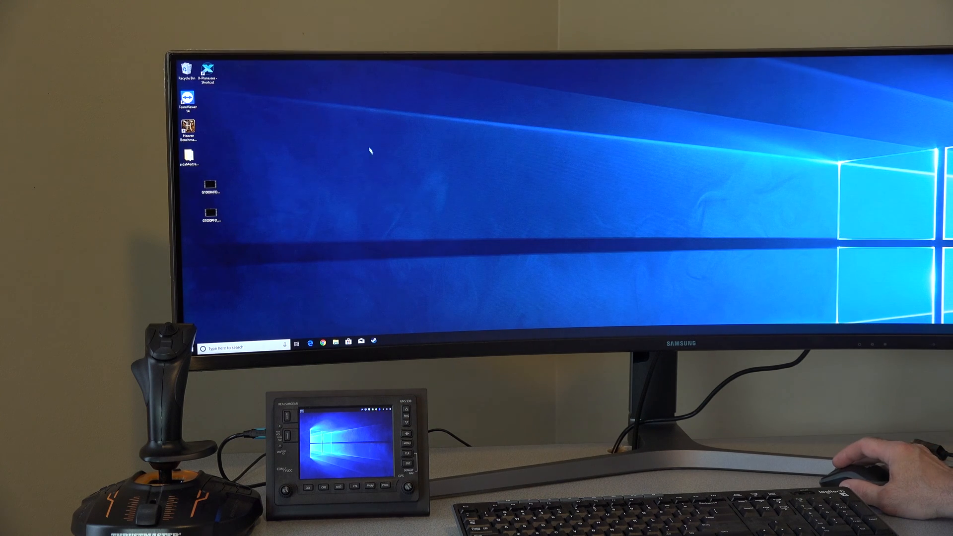
Step: Reach Display settings from the desktop's right-click menu
right_click(370, 151)
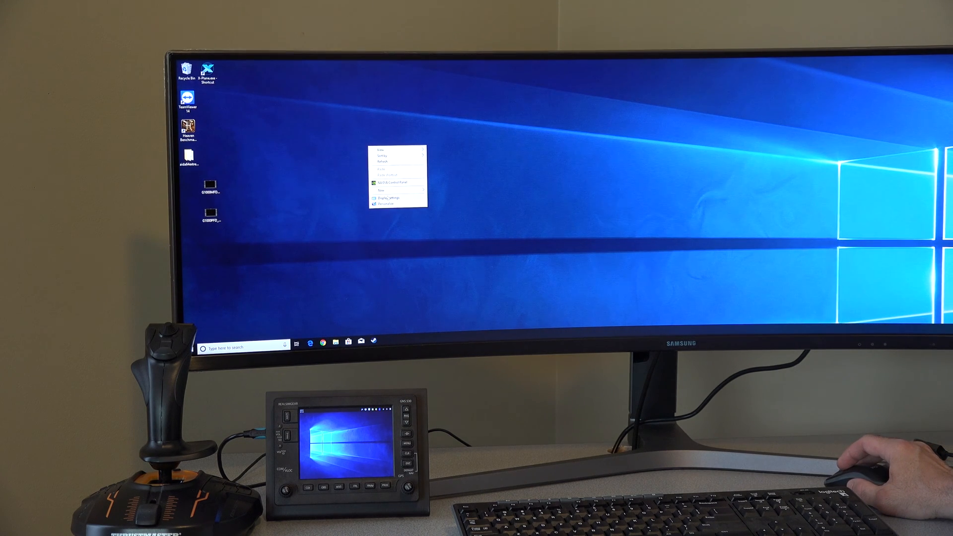
click(388, 197)
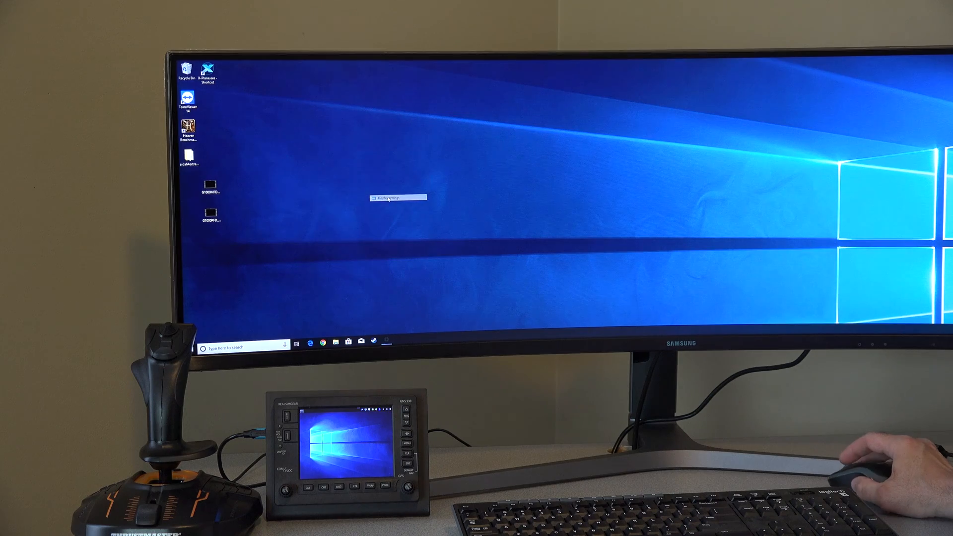
click(396, 197)
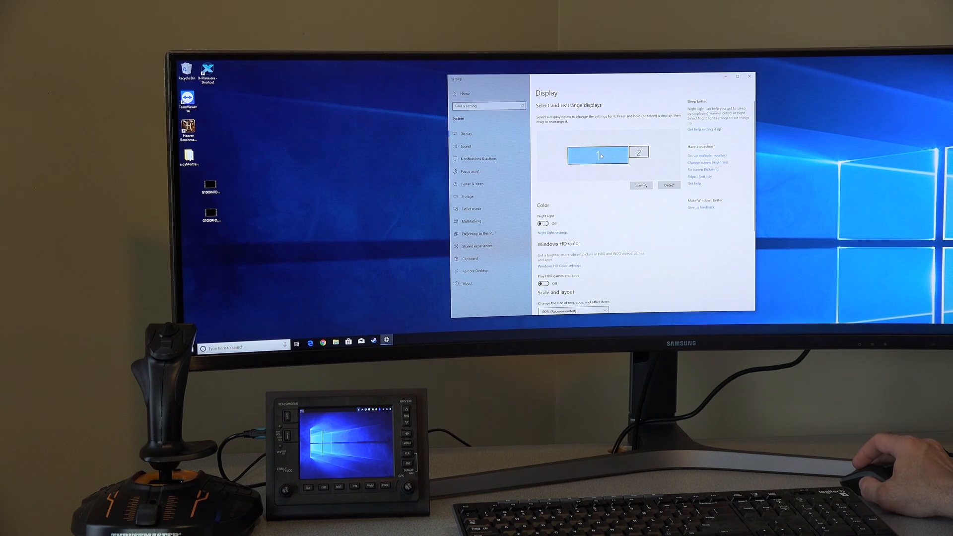
Step: Select displays 1 and 2 in turn and use Identify to see which screen is which
click(596, 154)
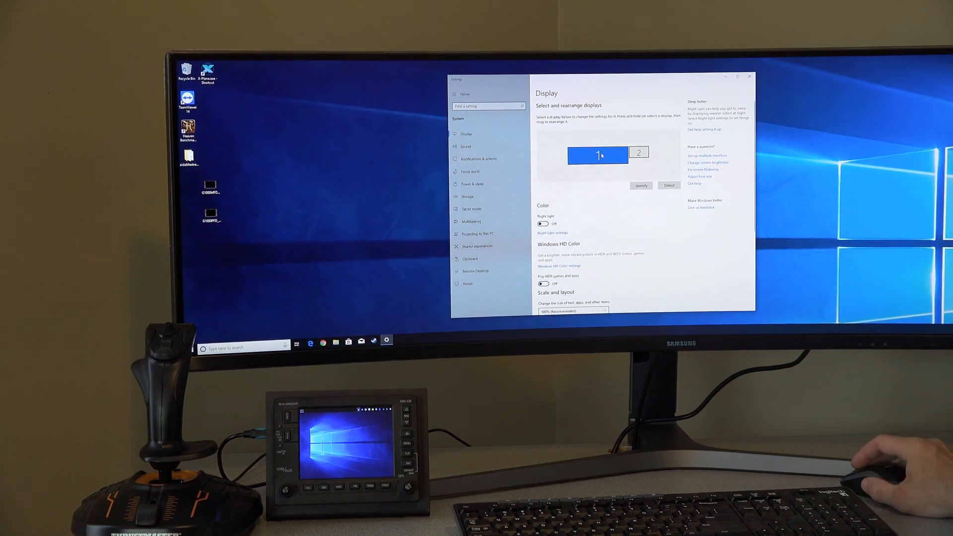
click(639, 153)
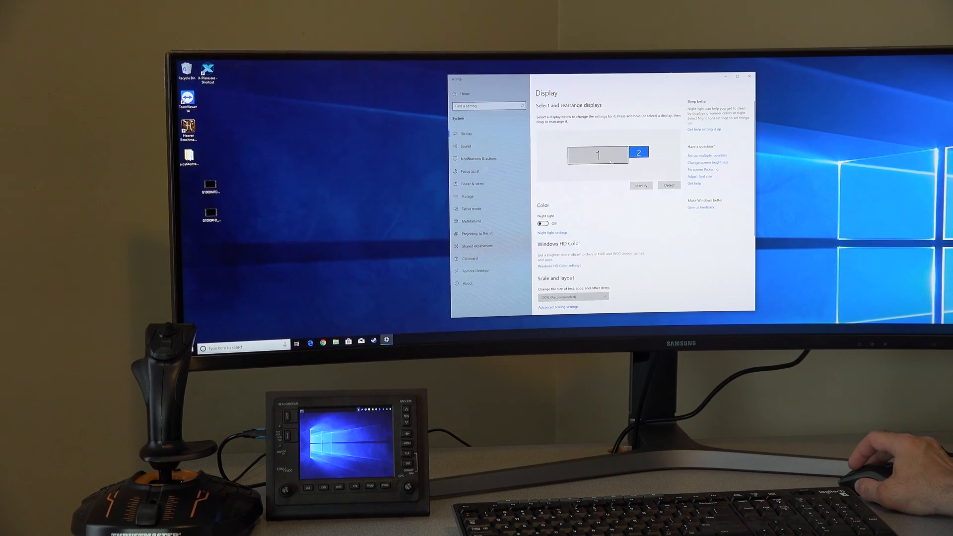
click(597, 155)
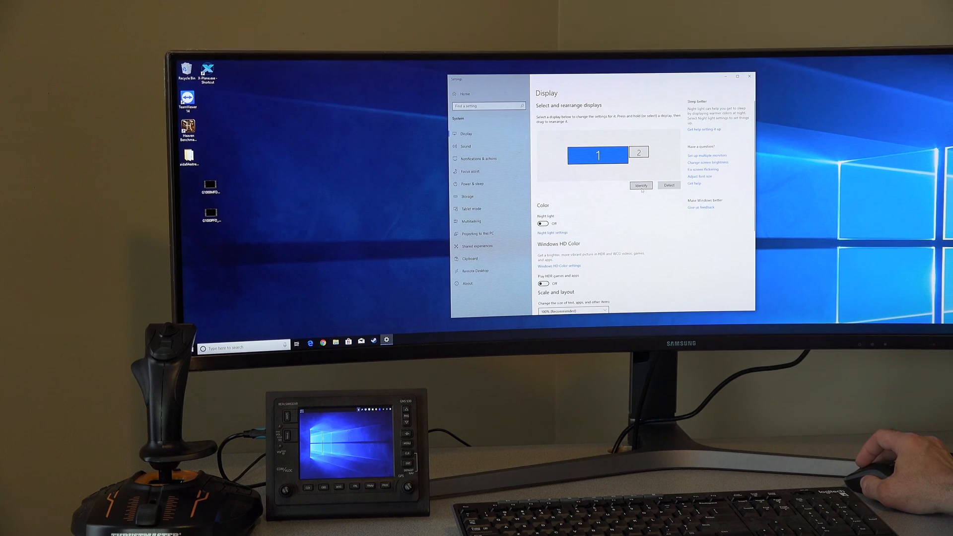
click(641, 186)
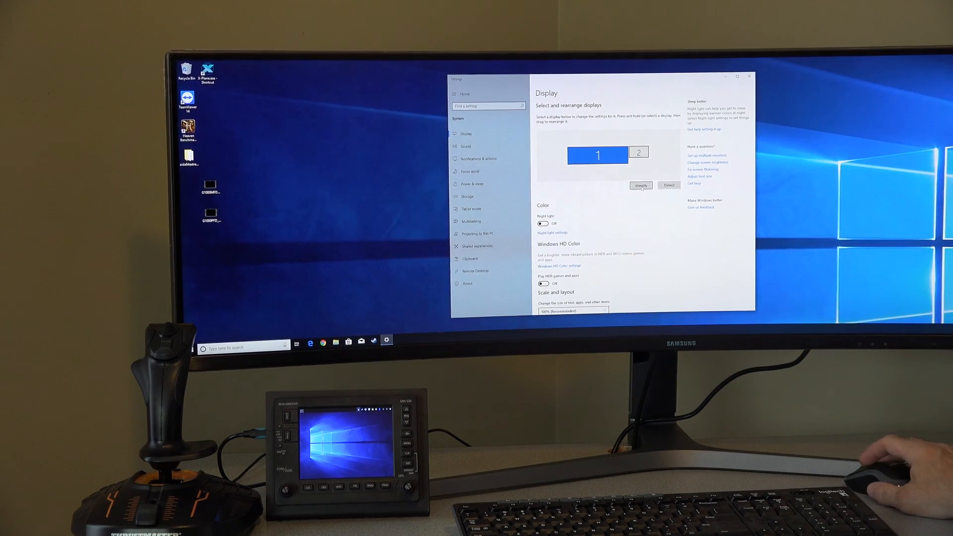
click(640, 185)
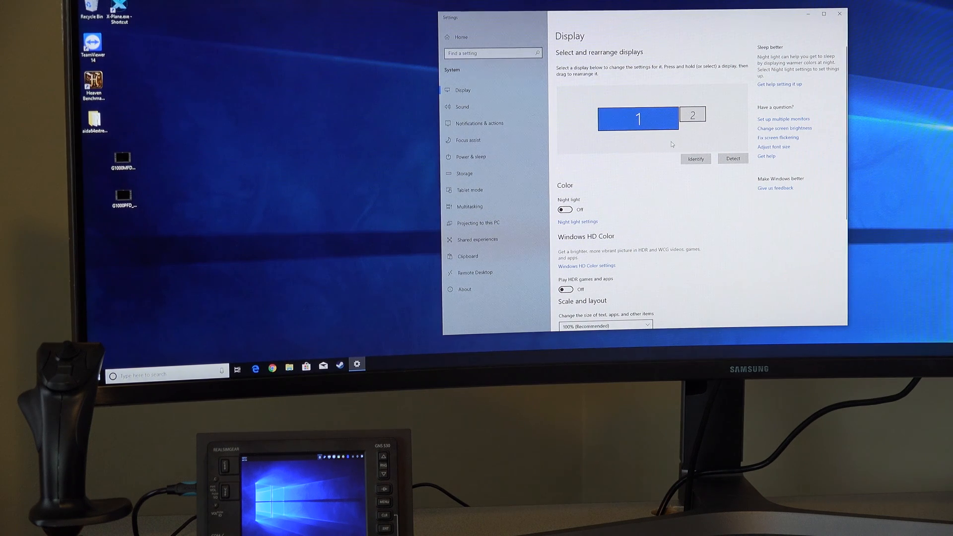
scroll(down, 3)
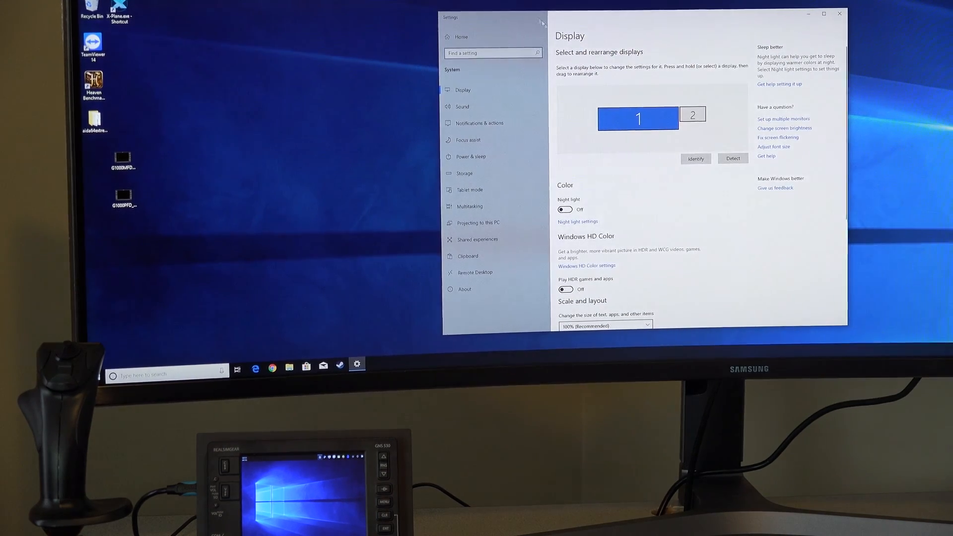
scroll(down, 3)
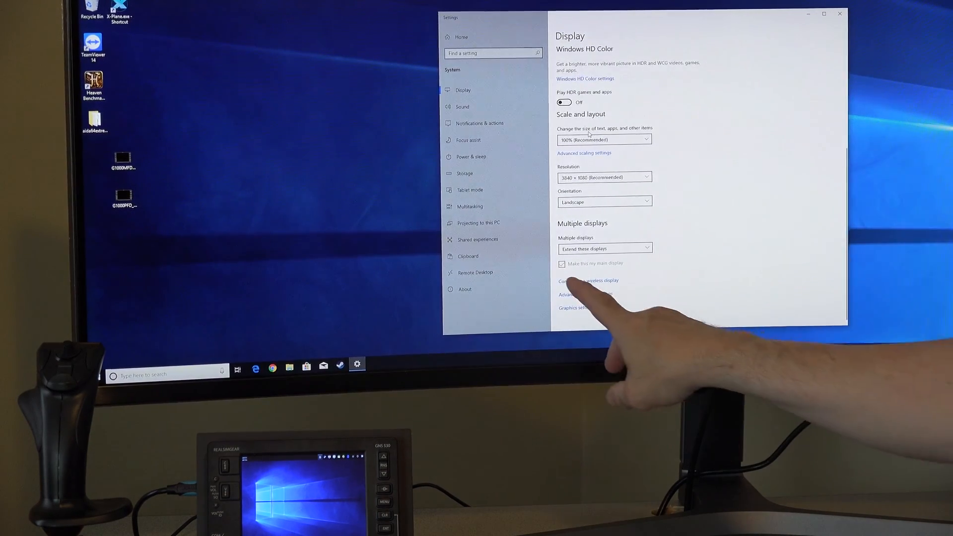
mouse_move(602, 292)
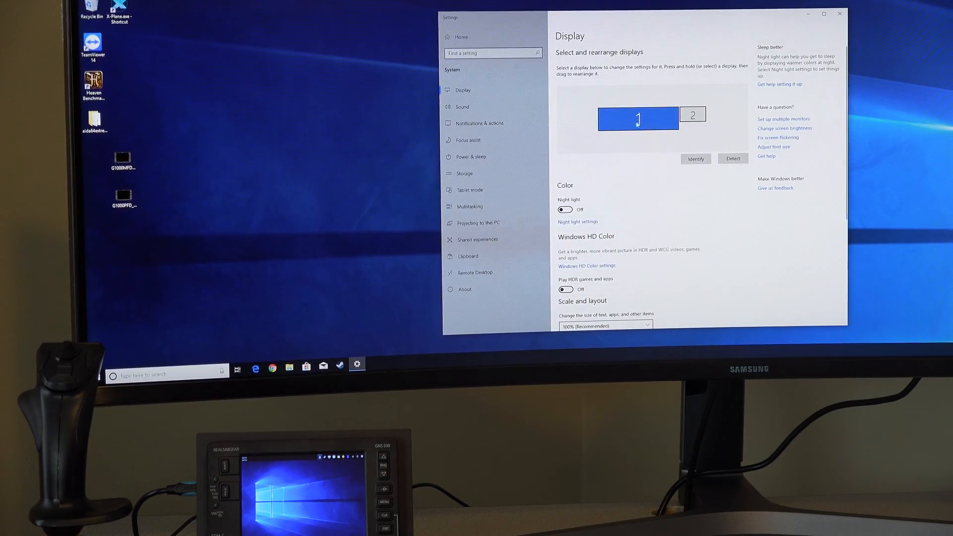
scroll(down, 3)
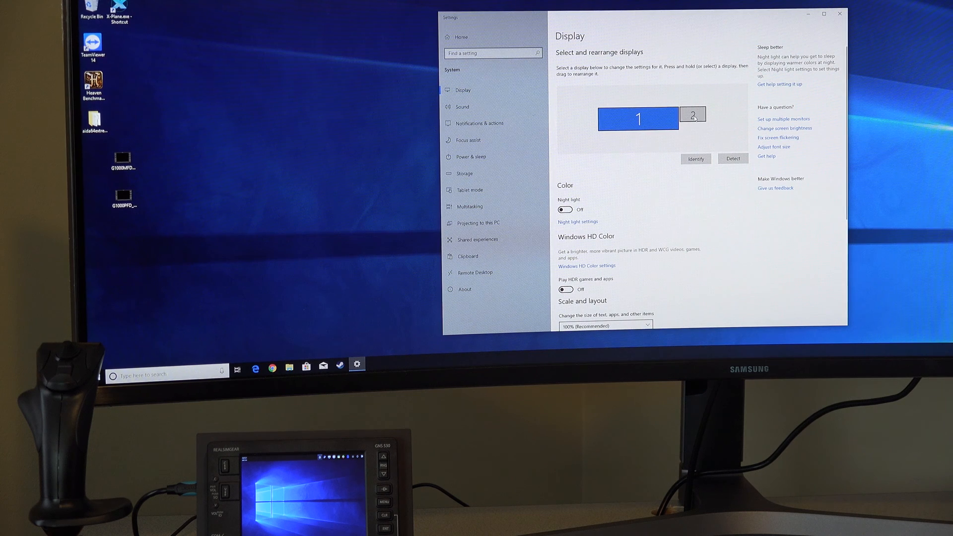
Step: Set display 2's orientation to Landscape (flipped)
click(692, 115)
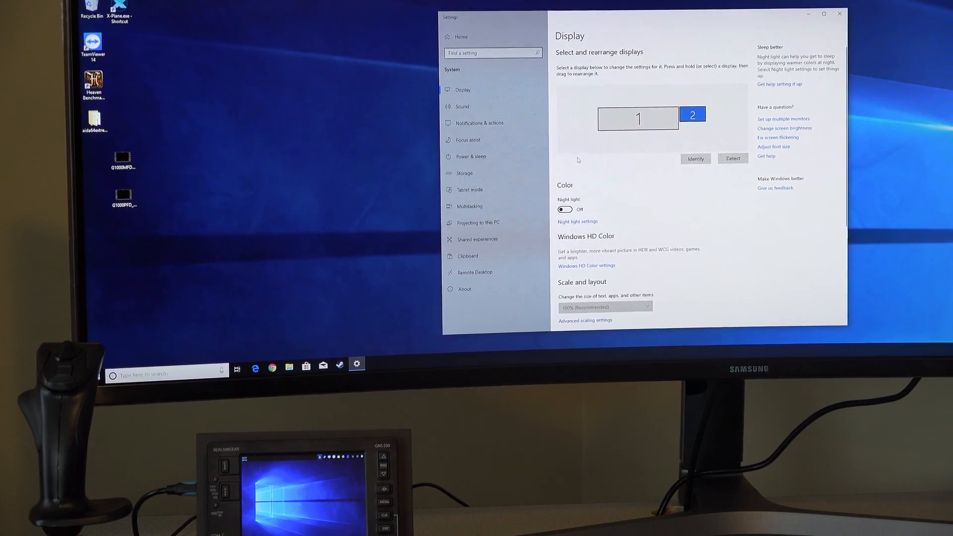
scroll(down, 3)
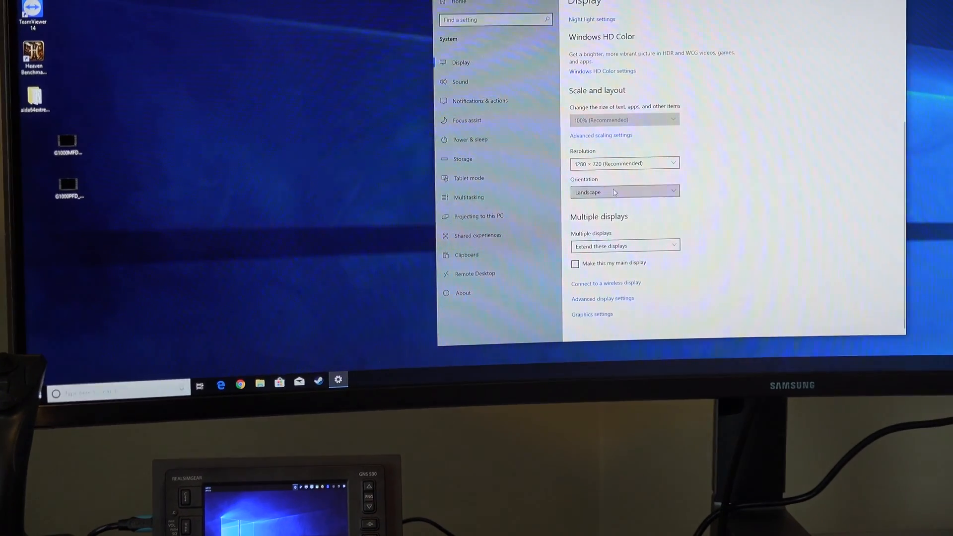
click(623, 192)
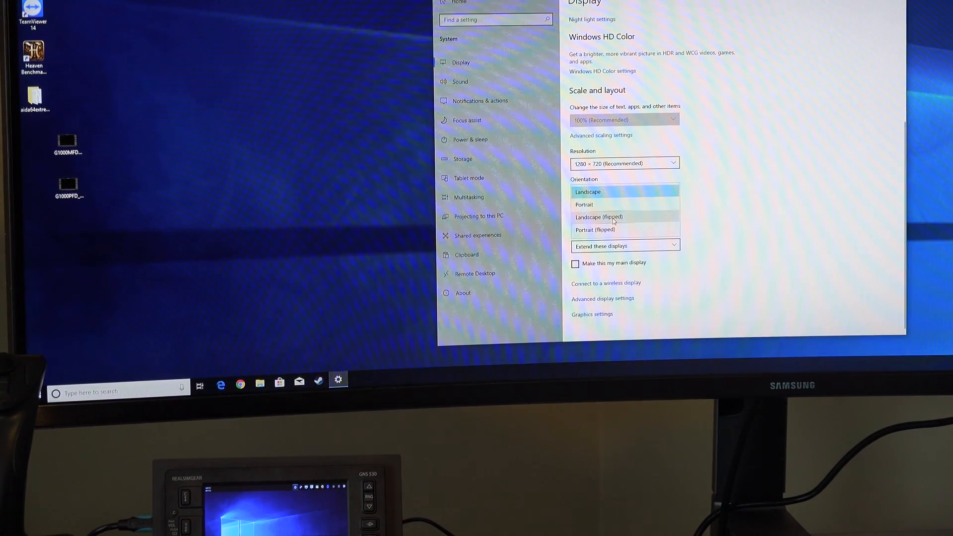
click(613, 218)
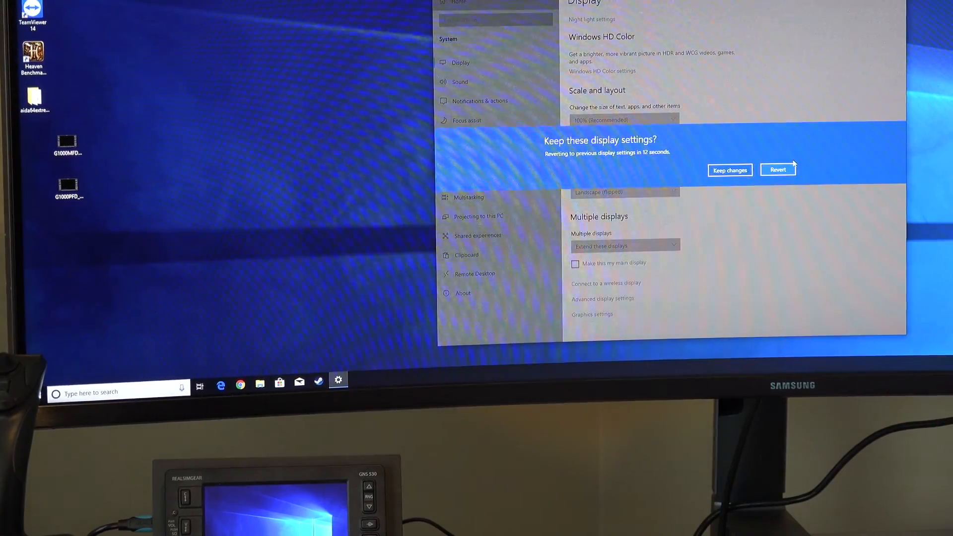
click(729, 170)
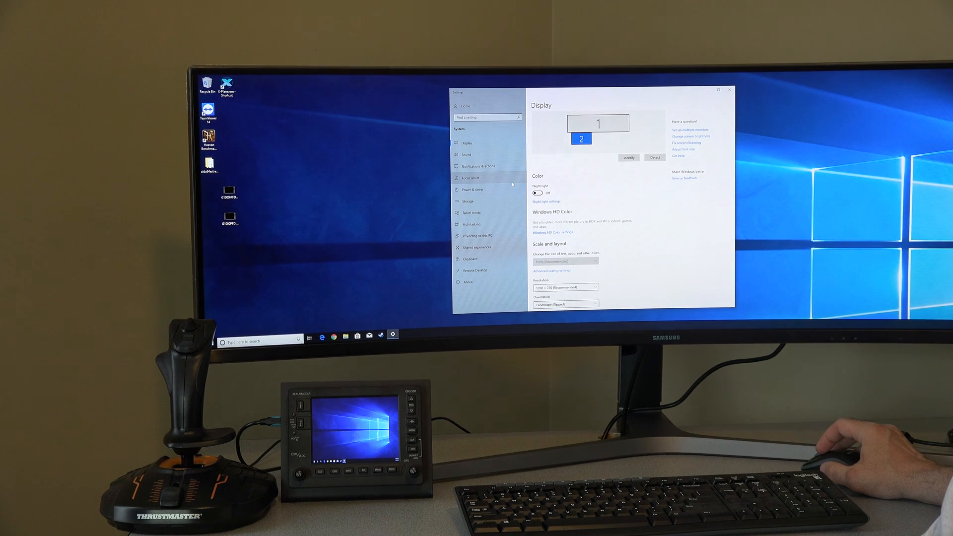
mouse_move(727, 90)
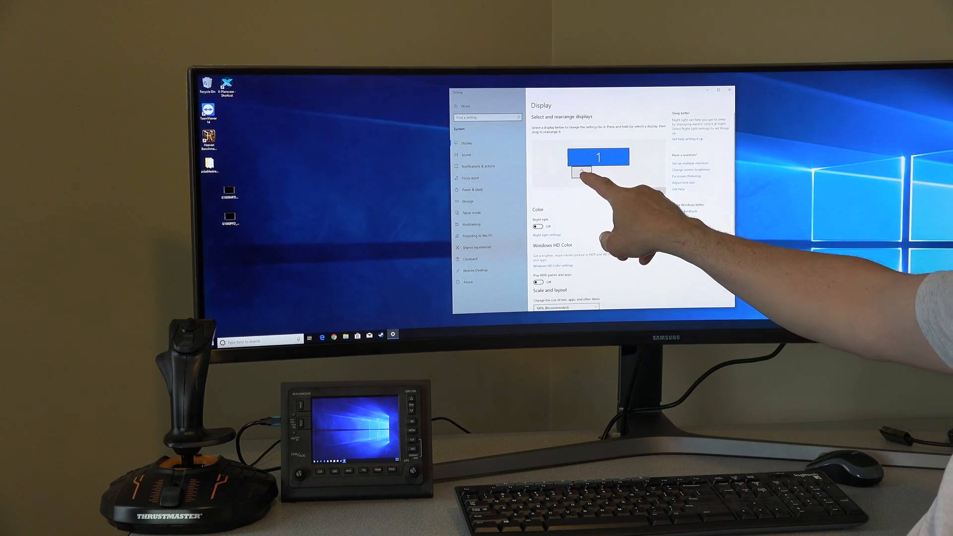
click(581, 171)
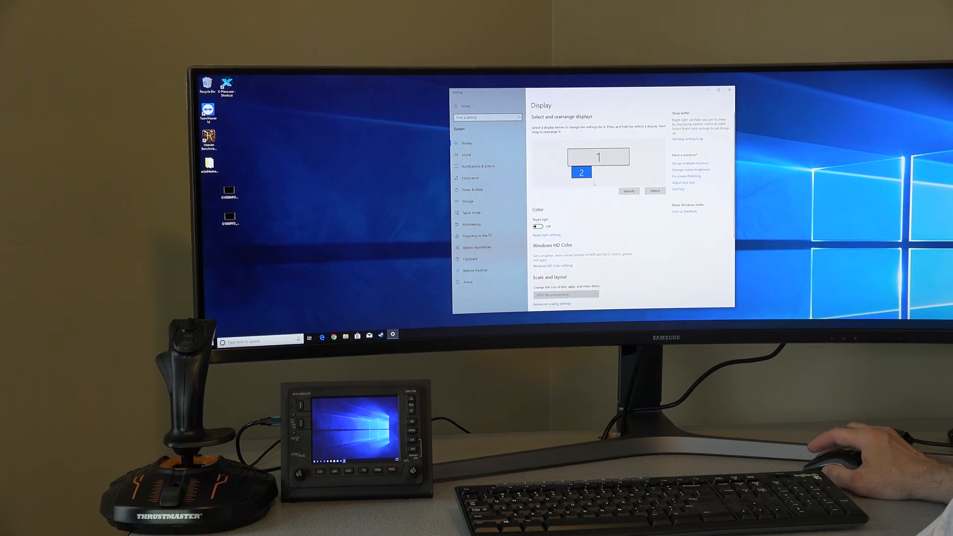
scroll(down, 3)
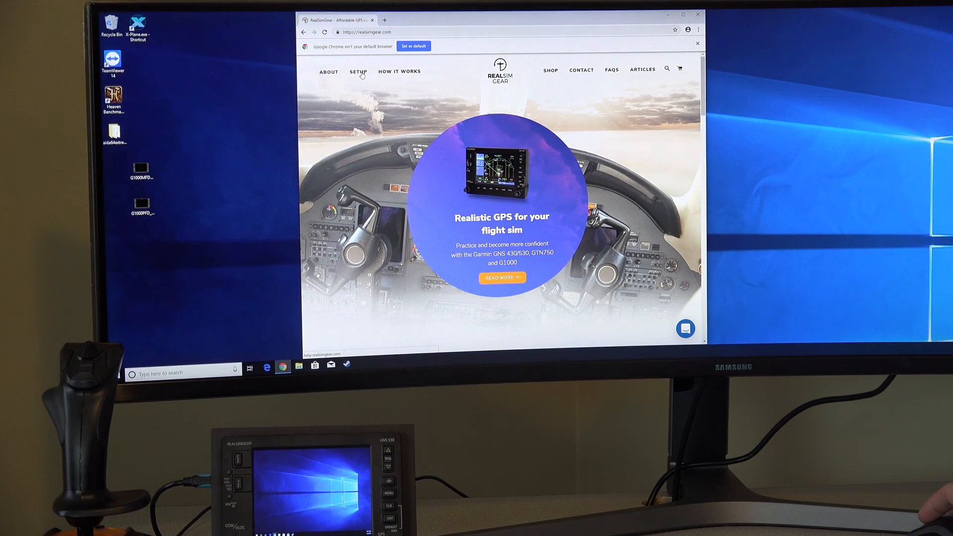
Step: Reach the GNS530 Setup Guide article in the RealSimGear Help Center
click(358, 72)
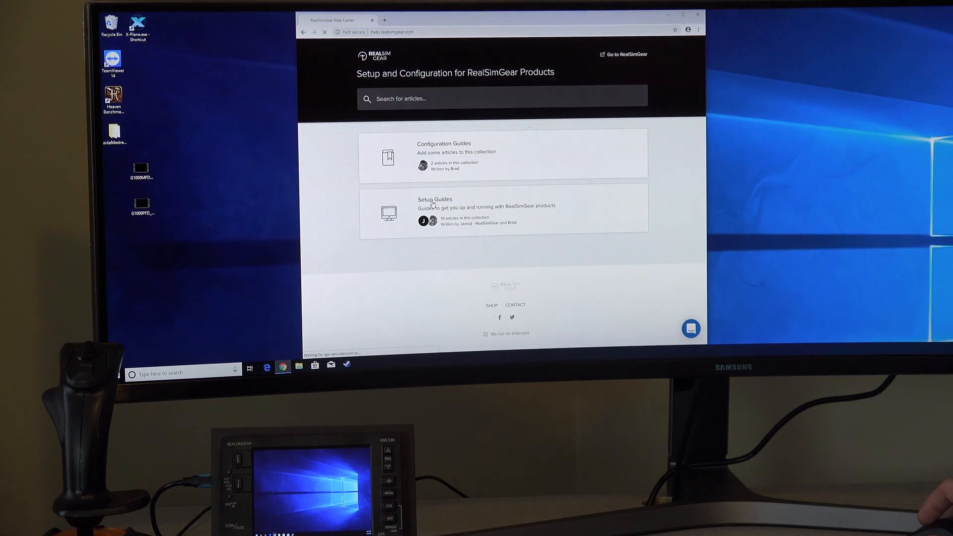
click(435, 200)
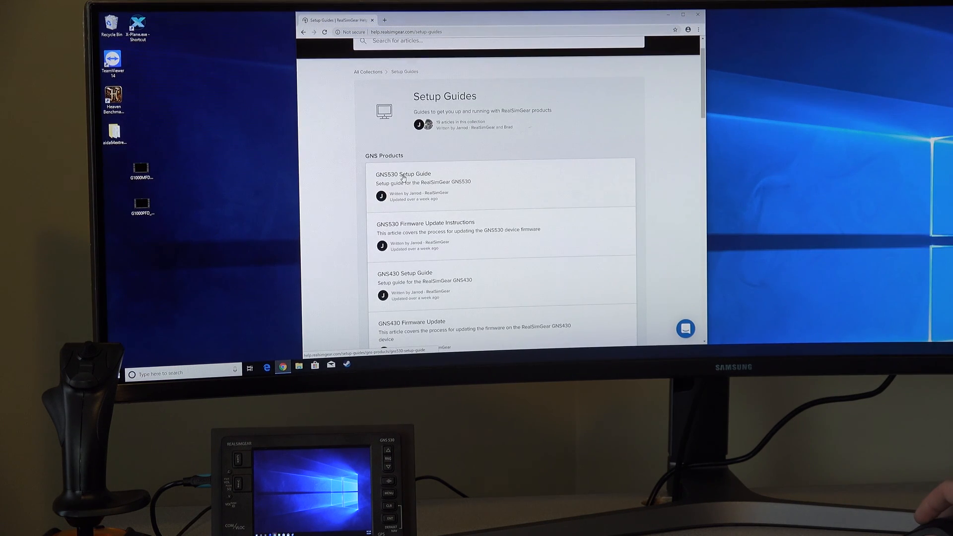
click(403, 174)
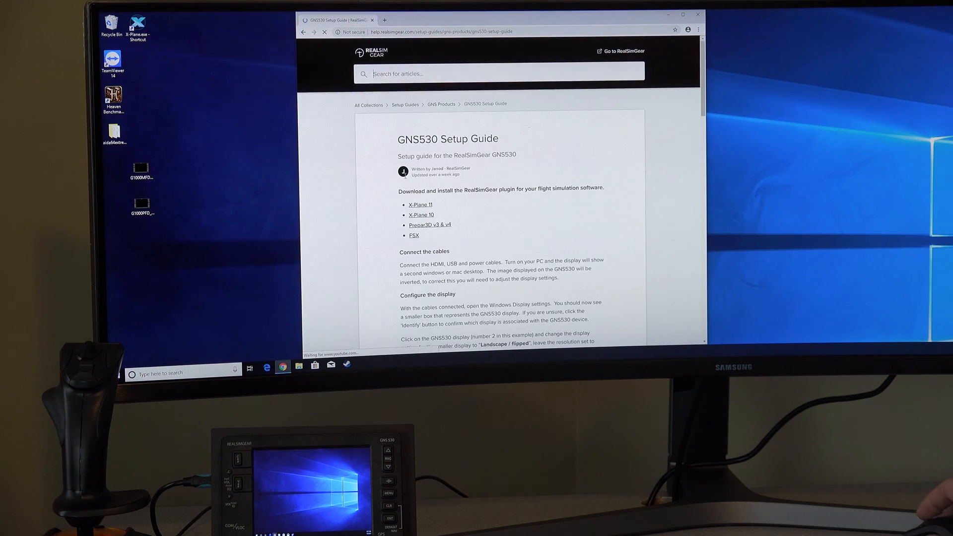
scroll(down, 3)
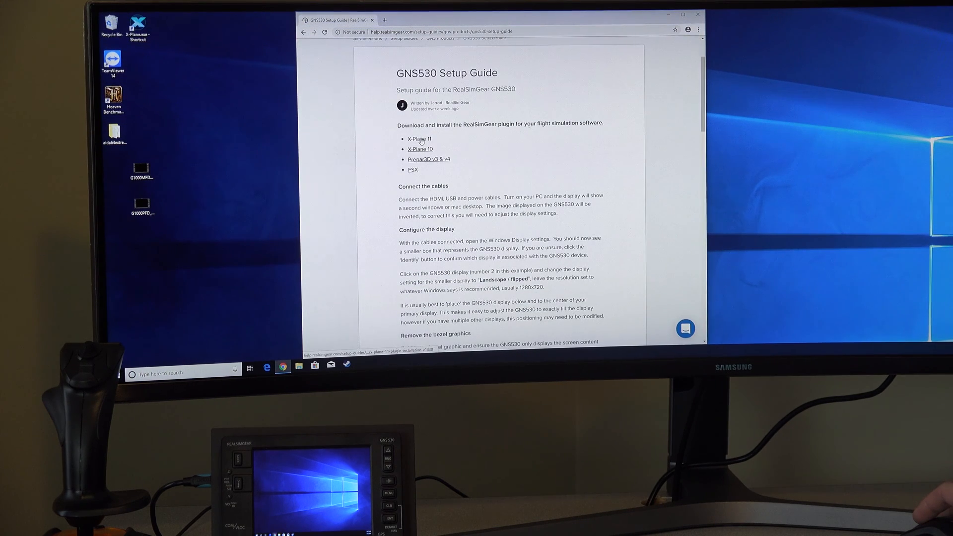
Step: Download the X-Plane 11 plugin zip and show it in the Downloads folder
click(419, 138)
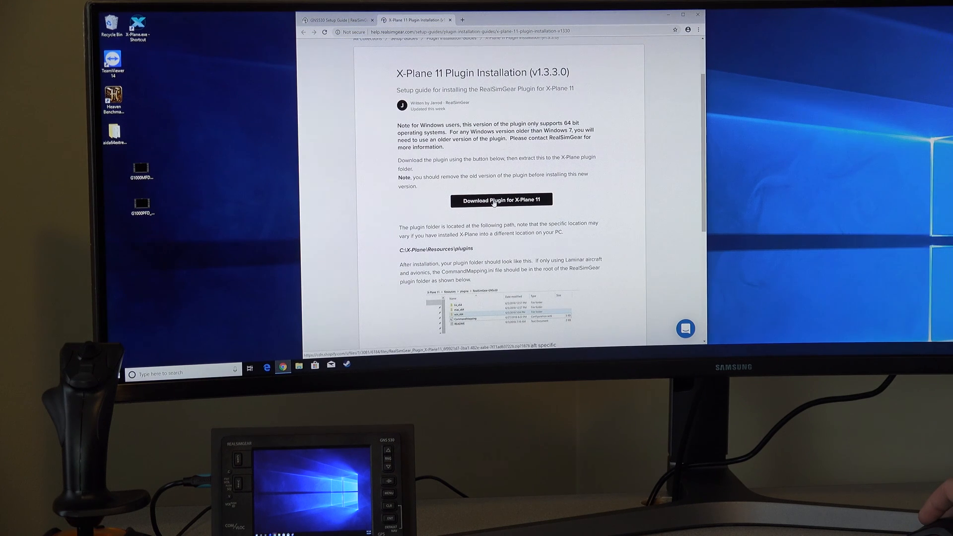
click(501, 199)
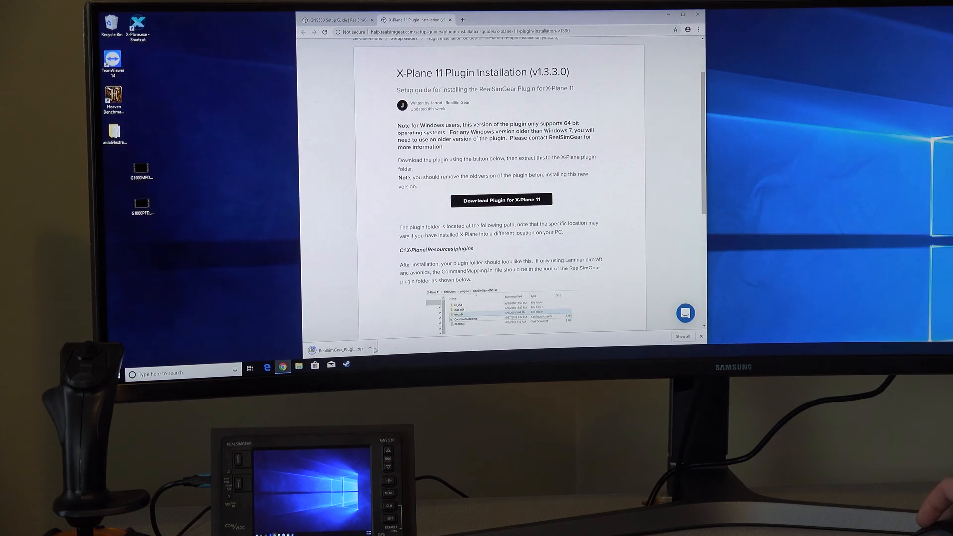
click(340, 349)
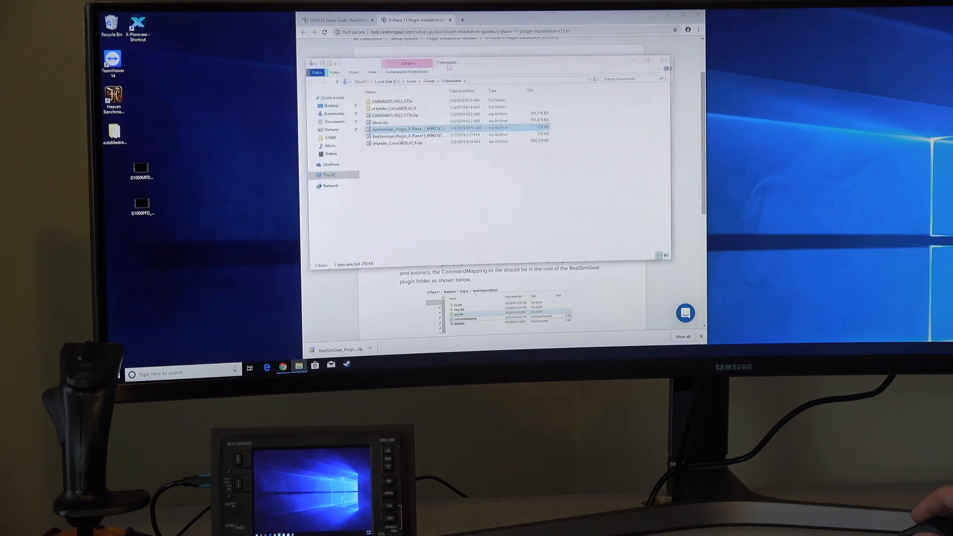
Step: Extract the plugin zip with 7-Zip and cut the RealSimGear folder
right_click(406, 128)
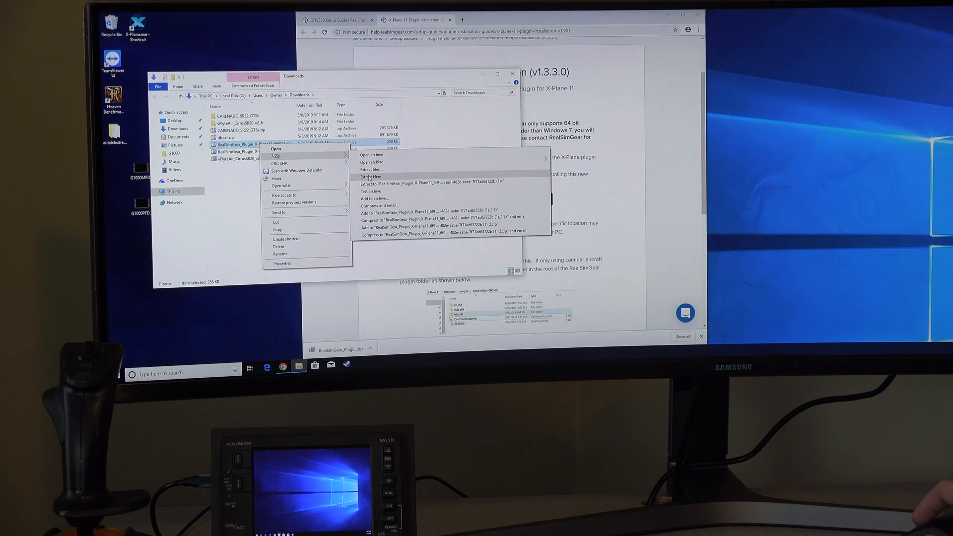
click(371, 177)
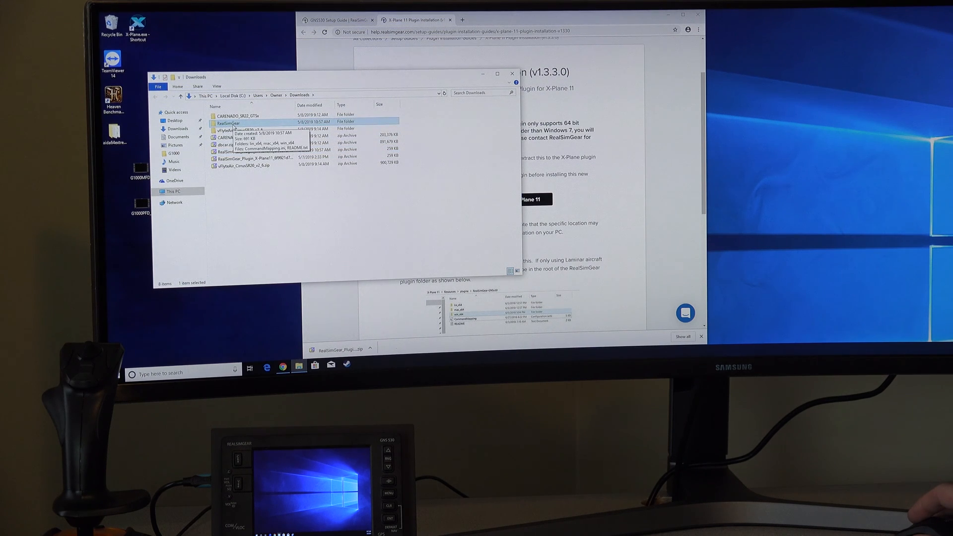
double_click(228, 123)
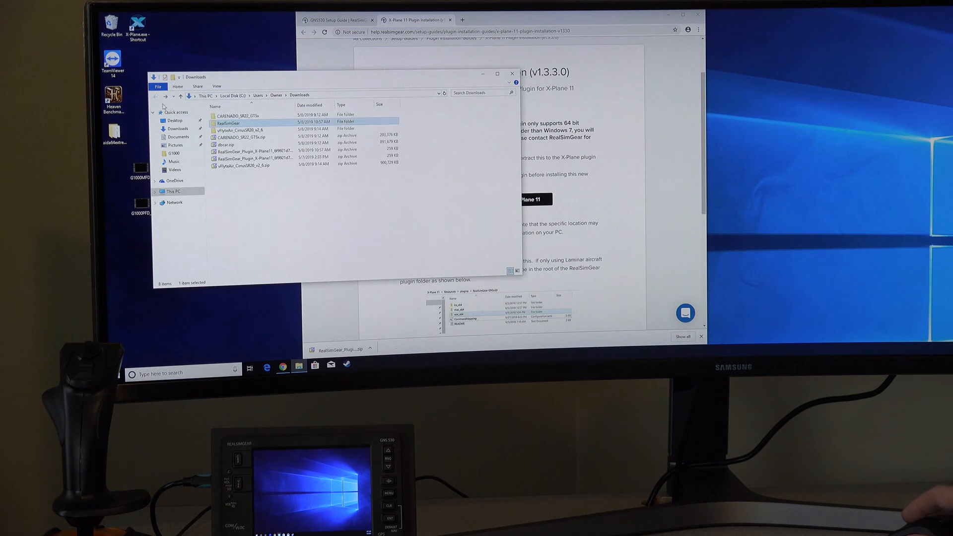
right_click(228, 123)
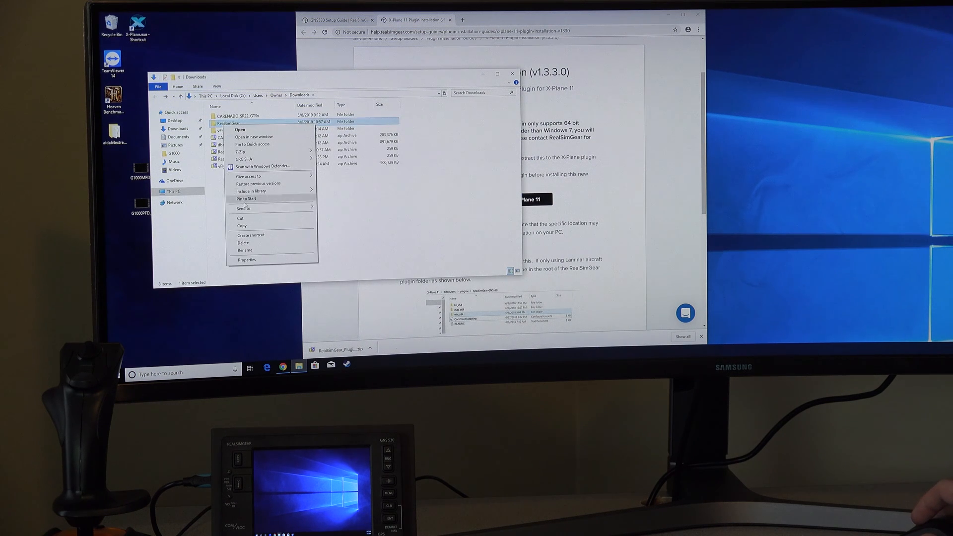
click(175, 190)
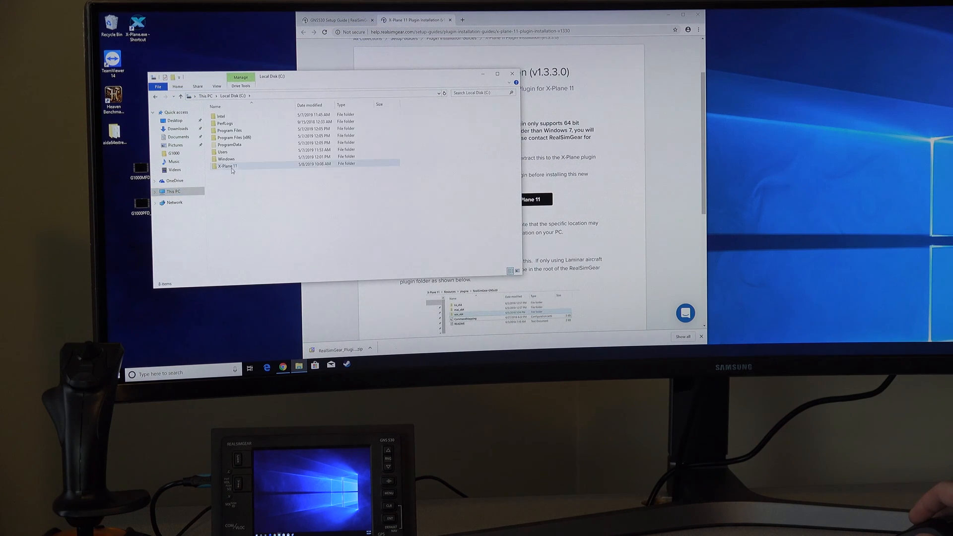
Step: Paste the RealSimGear folder into C:\X-Plane 11\Resources\plugins
double_click(229, 166)
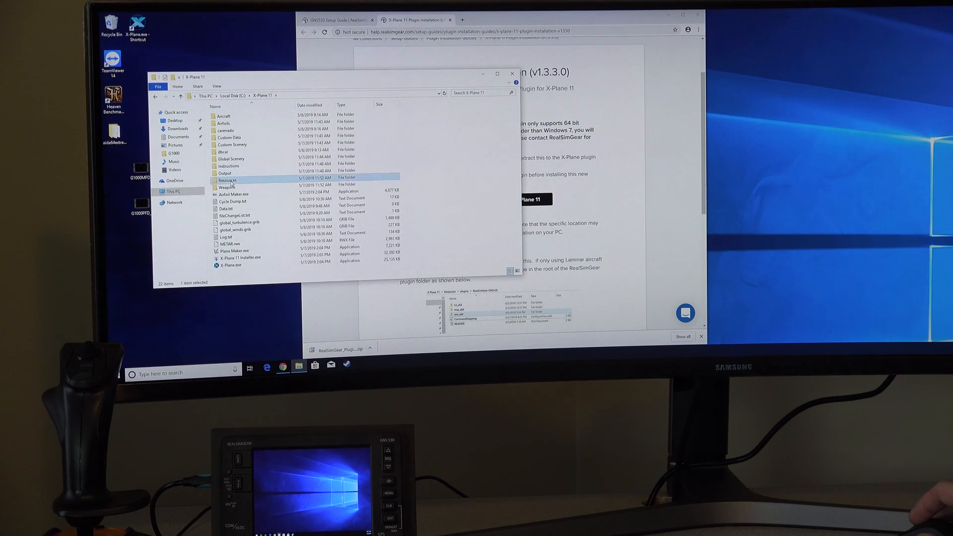
double_click(226, 181)
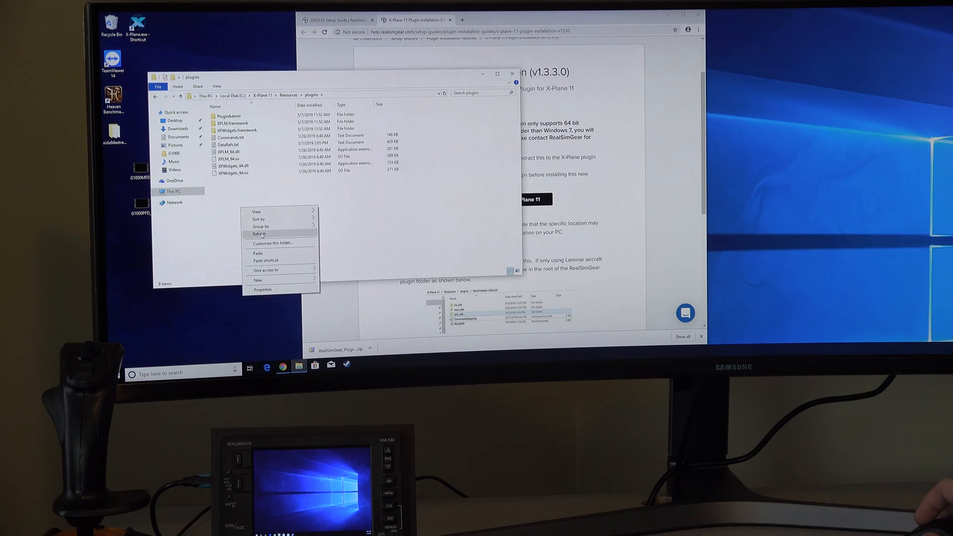
click(260, 234)
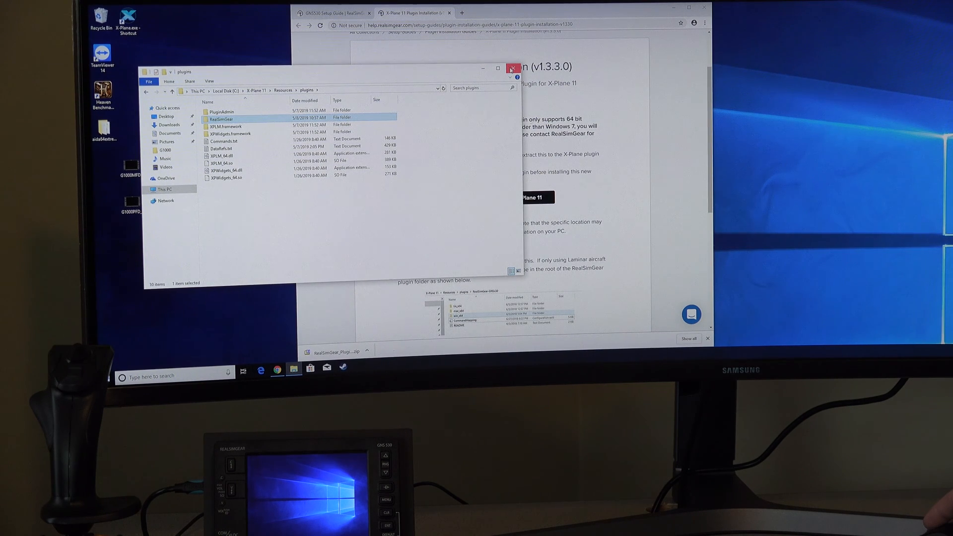
Step: Close File Explorer and continue down the X-Plane 11 Plugin Installation guide
click(512, 67)
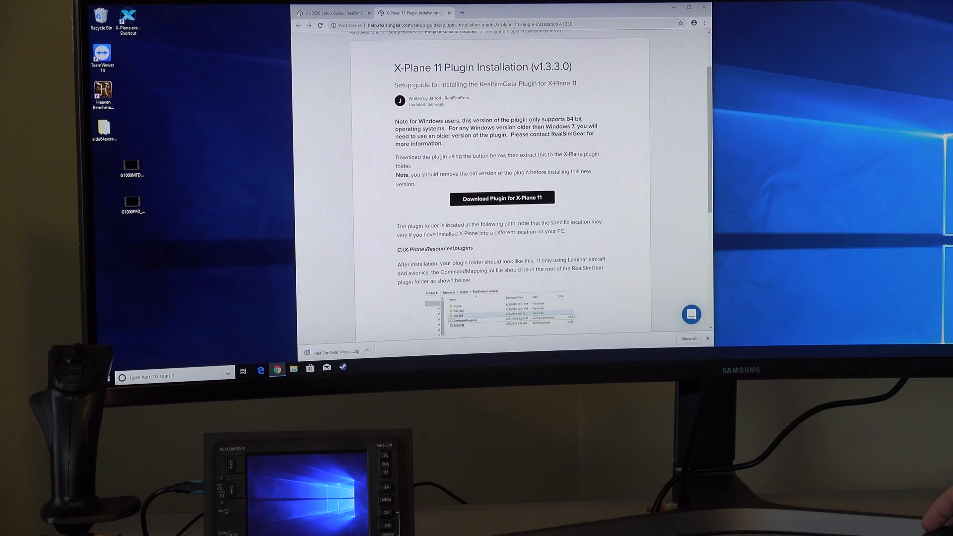
scroll(down, 3)
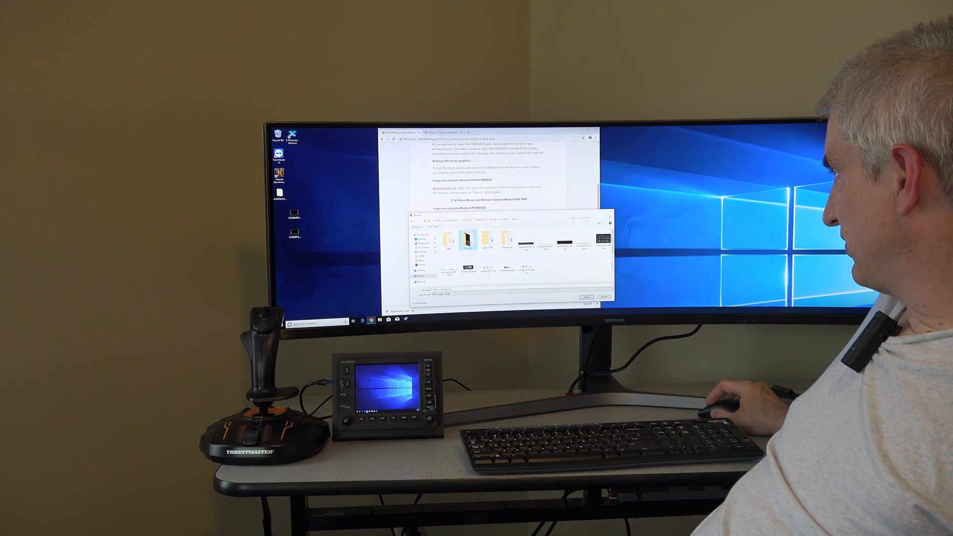
Step: Save the replacement GNS530 bezel graphic from the Remove the bezel graphics section
click(586, 296)
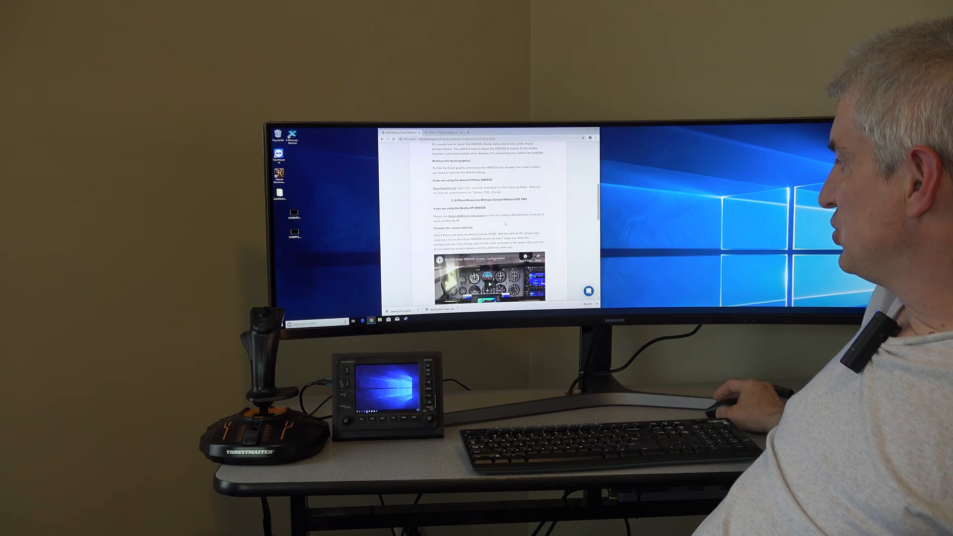
scroll(down, 3)
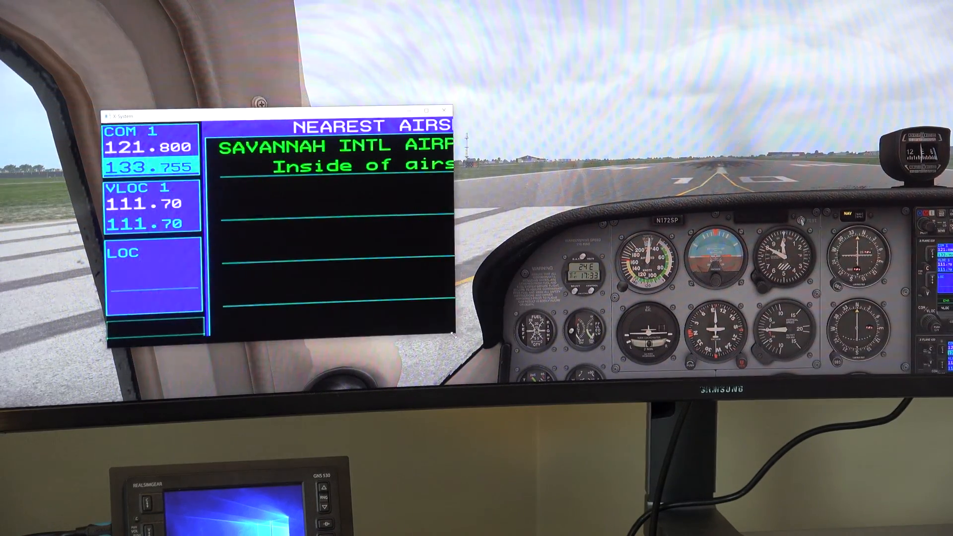
Step: Move the popped-out GNS530 GPS window onto the RealSimGear device screen
click(433, 109)
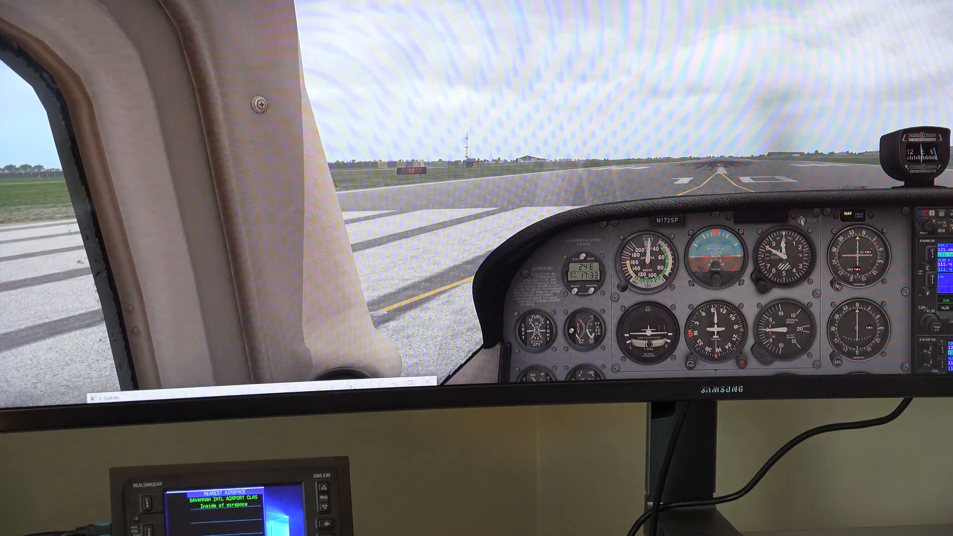